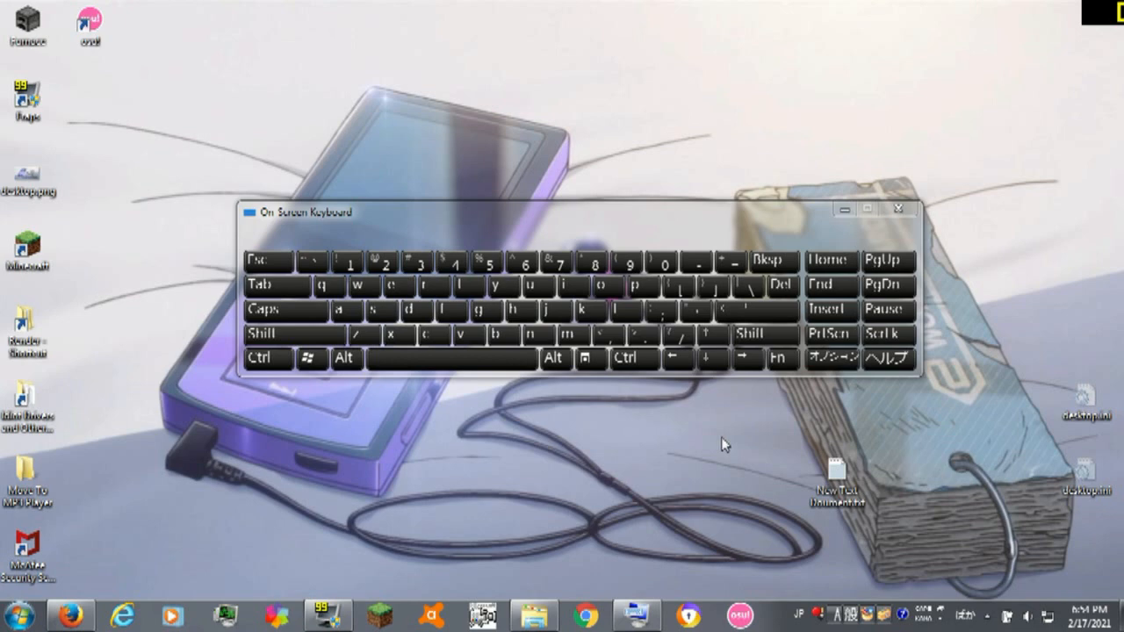
Select New Text Document.txt on the desktop to begin renaming it.
{"action": "left_click", "coordinate": [833, 484]}
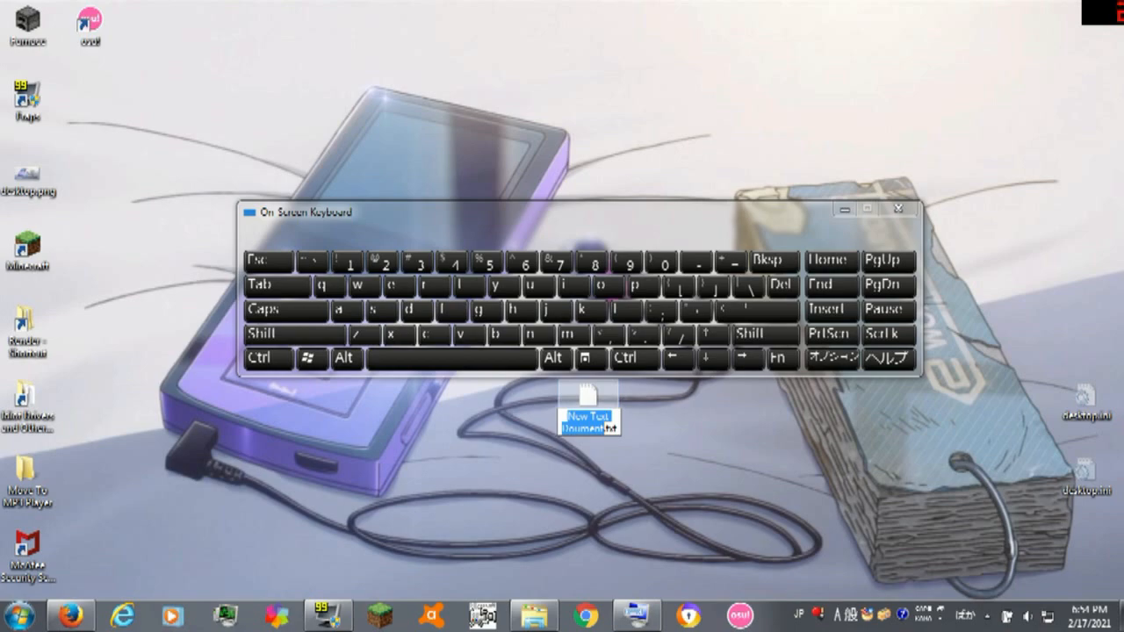
{"action": "mouse_move", "coordinate": [695, 379]}
{"action": "type", "text": "what is happening"}
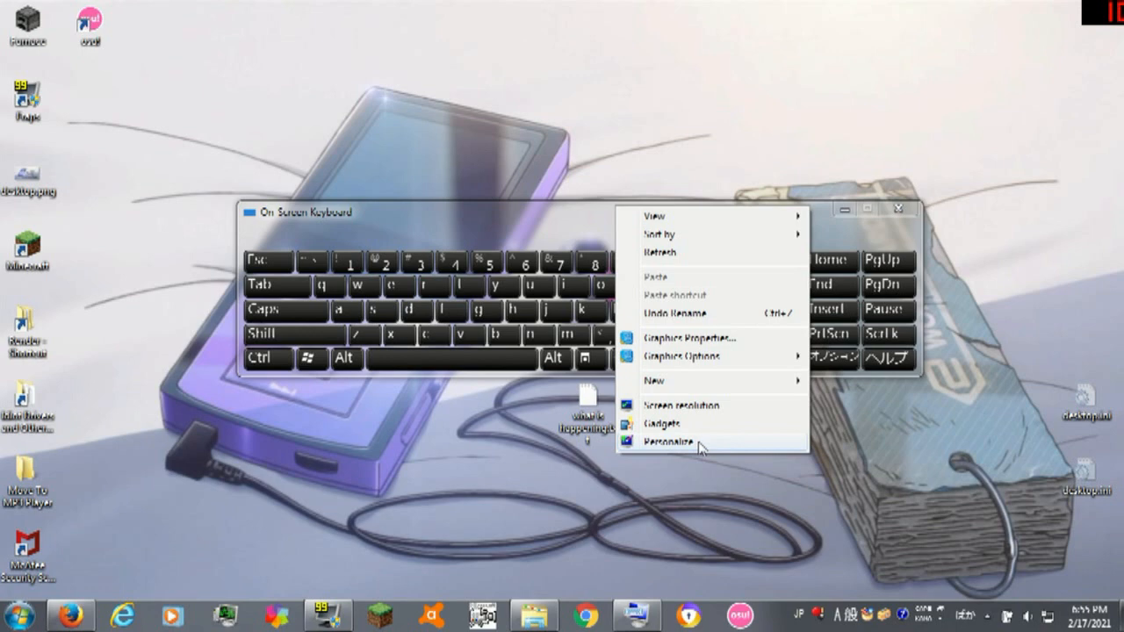
Open Personalize and search Control Panel for 'language'.
{"action": "left_click", "coordinate": [663, 449]}
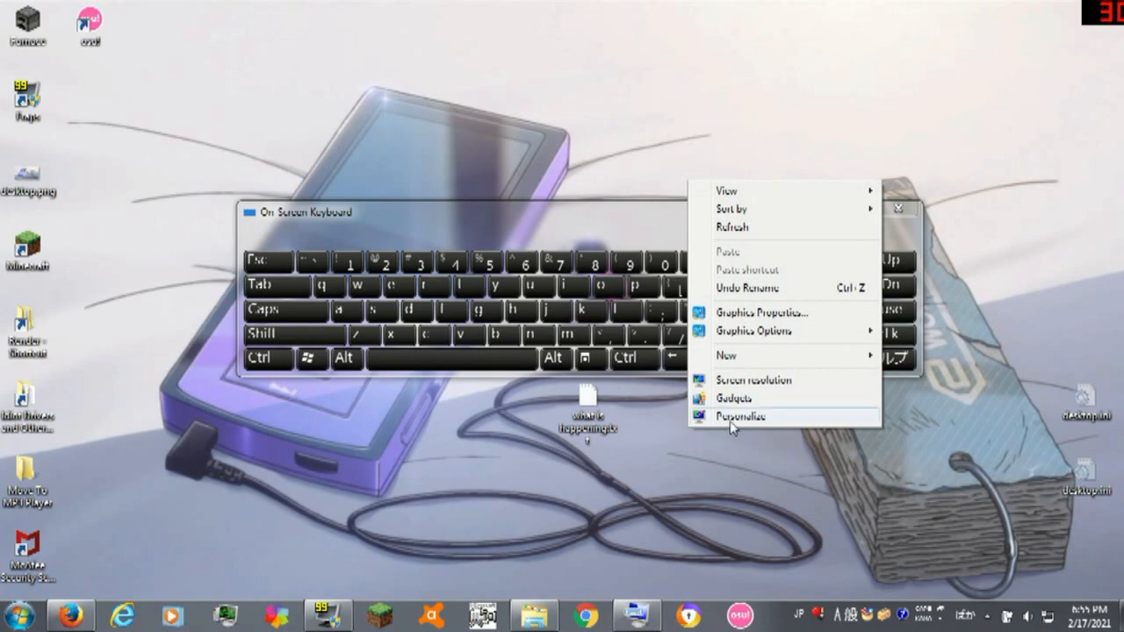
{"action": "left_click", "coordinate": [742, 415]}
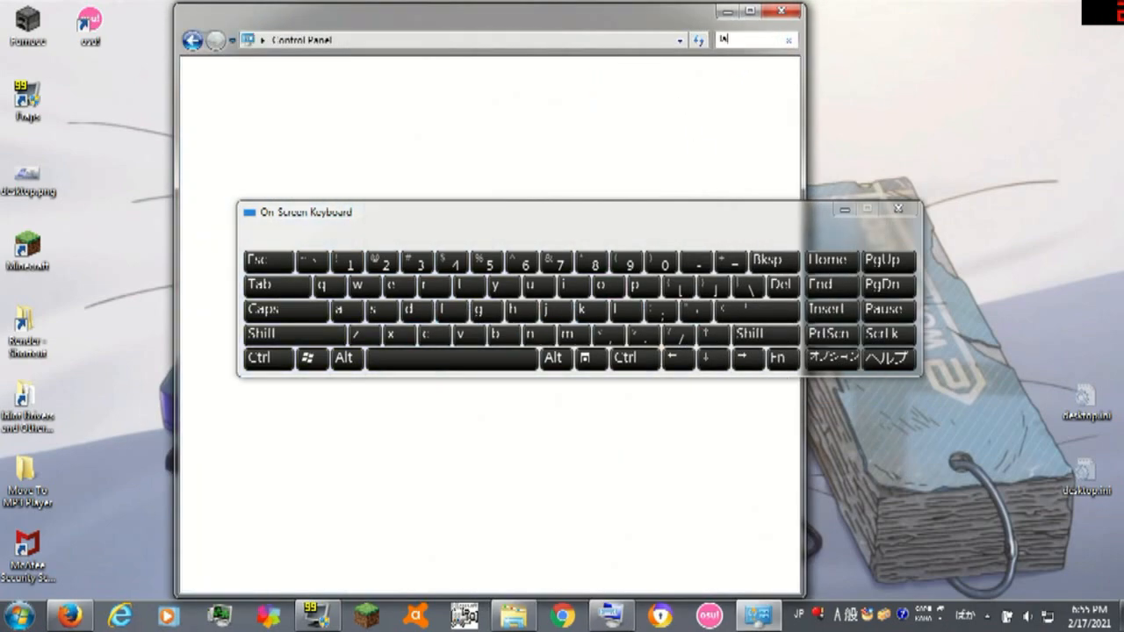
{"action": "type", "text": "language"}
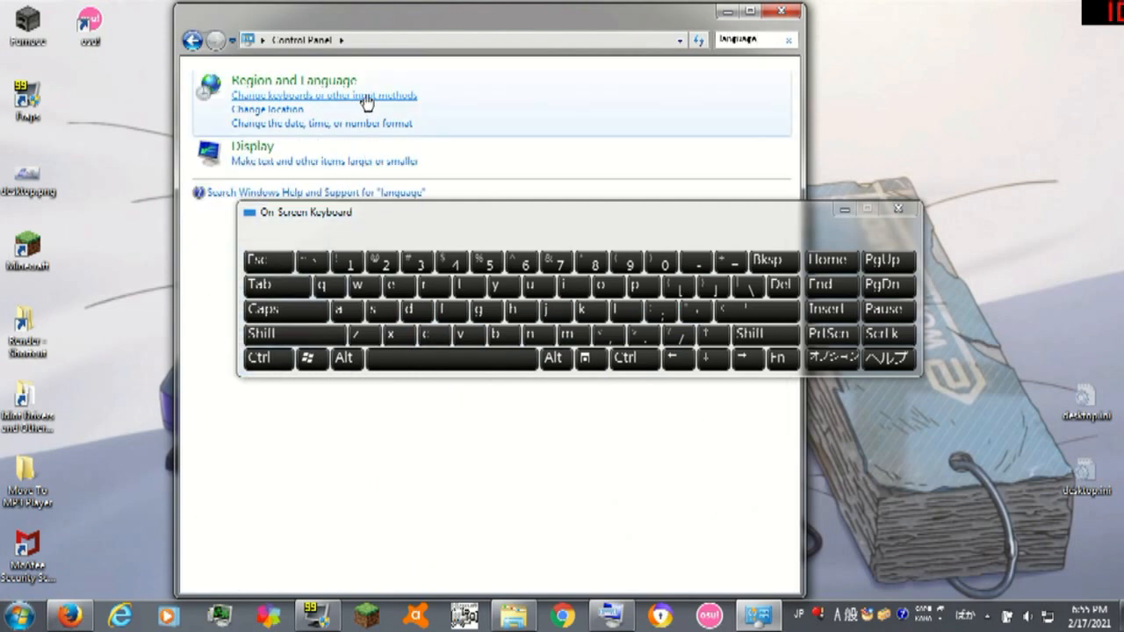
Add Japanese (Japan) - Microsoft IME to the installed input languages.
{"action": "left_click", "coordinate": [326, 94]}
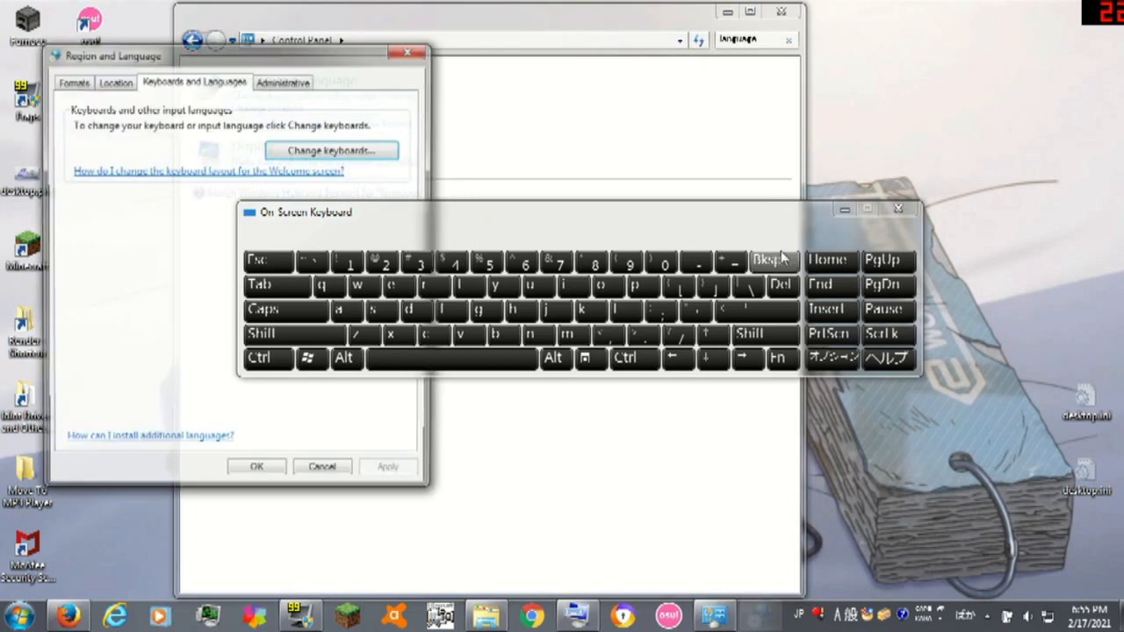
{"action": "left_click", "coordinate": [331, 150]}
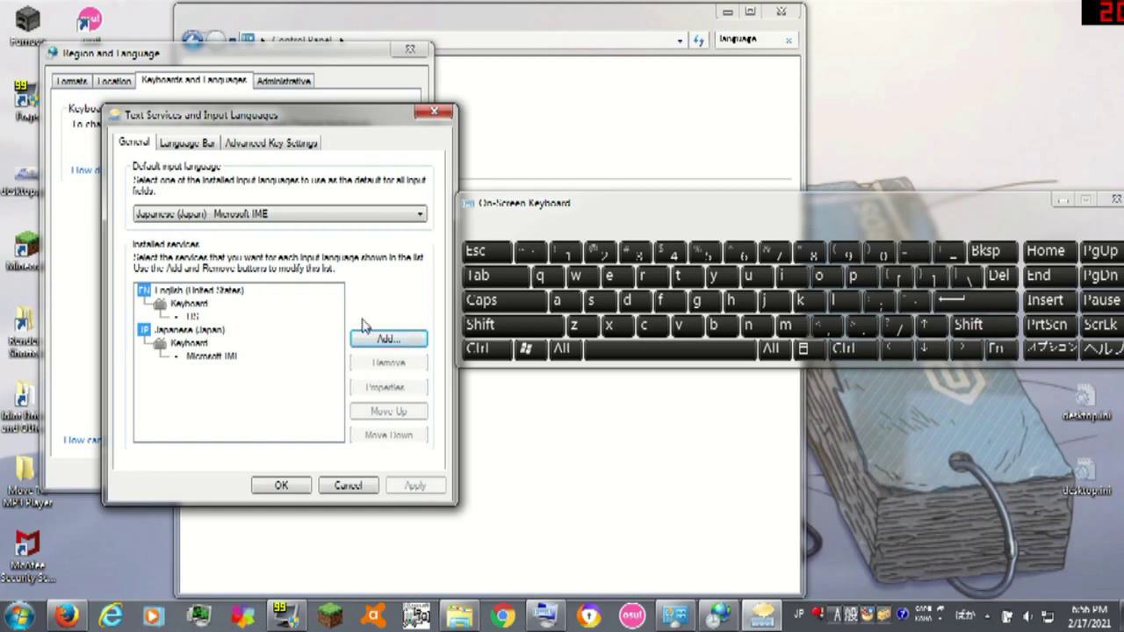
{"action": "left_click", "coordinate": [388, 338]}
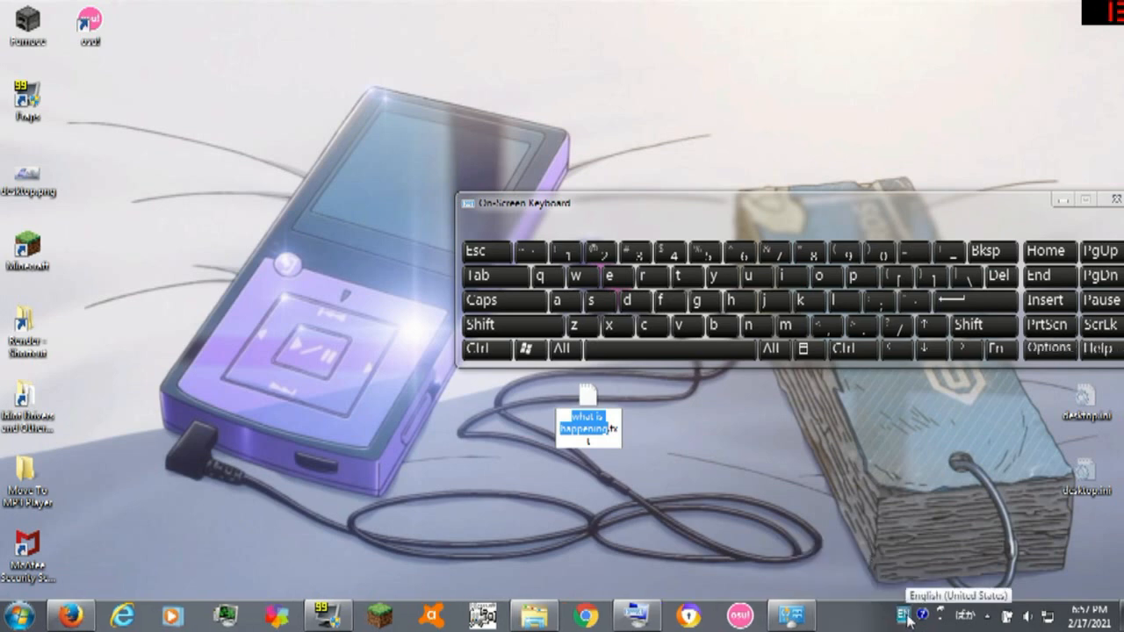
Switch the input language to Japanese and set the IME input mode.
{"action": "left_click", "coordinate": [902, 617]}
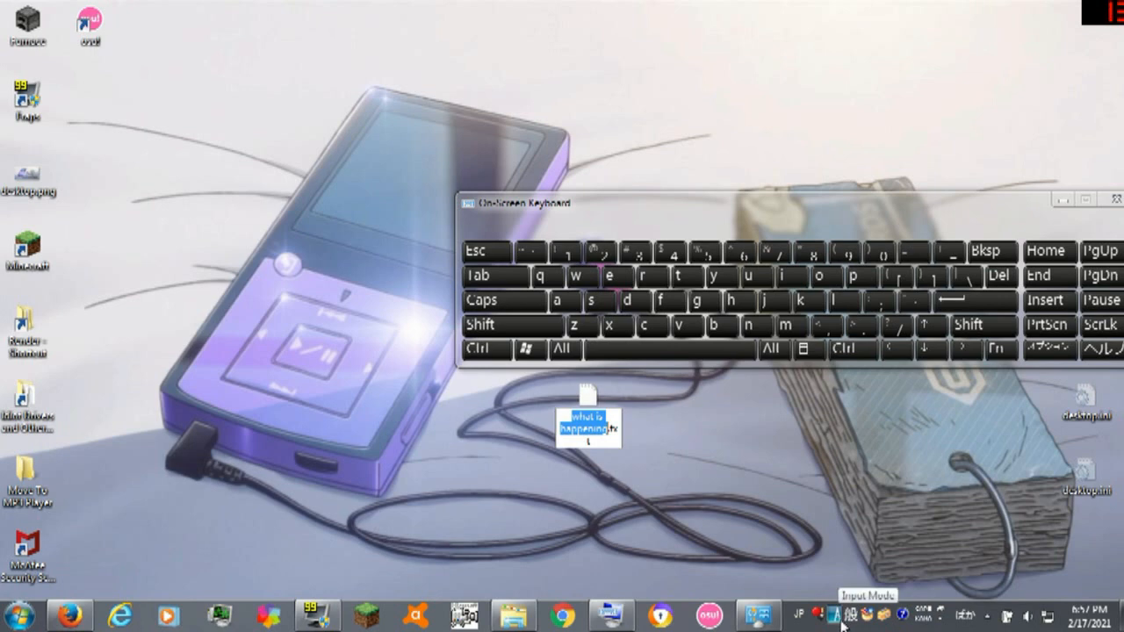
{"action": "left_click", "coordinate": [849, 614]}
{"action": "type", "text": "?"}
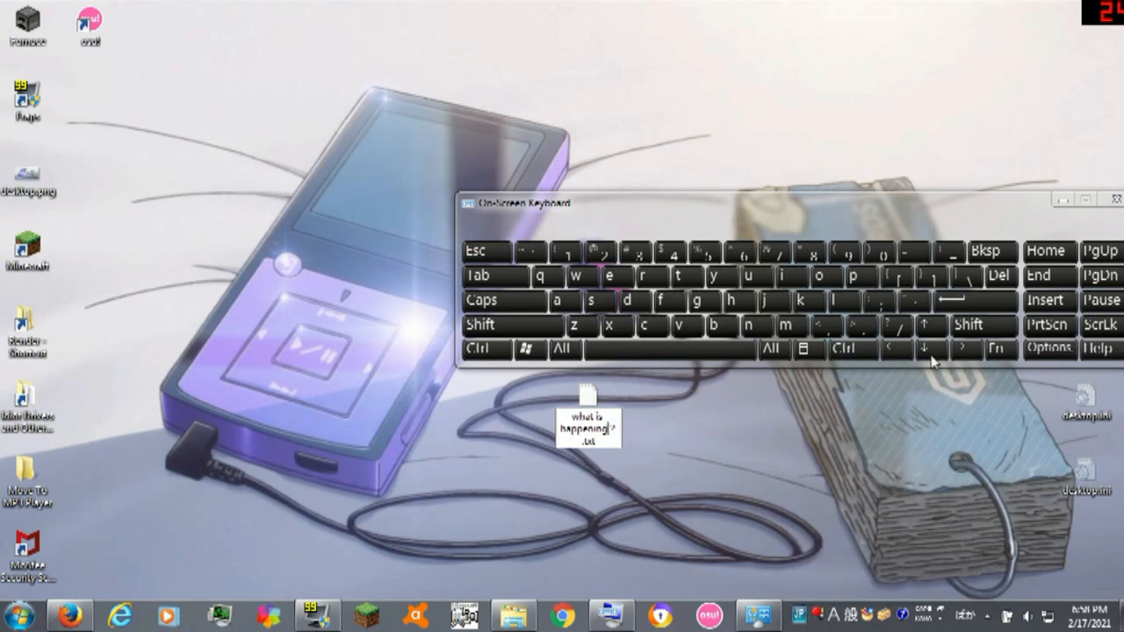
Press Shift on the On-Screen Keyboard to type a full-width question mark.
{"action": "left_click", "coordinate": [493, 326]}
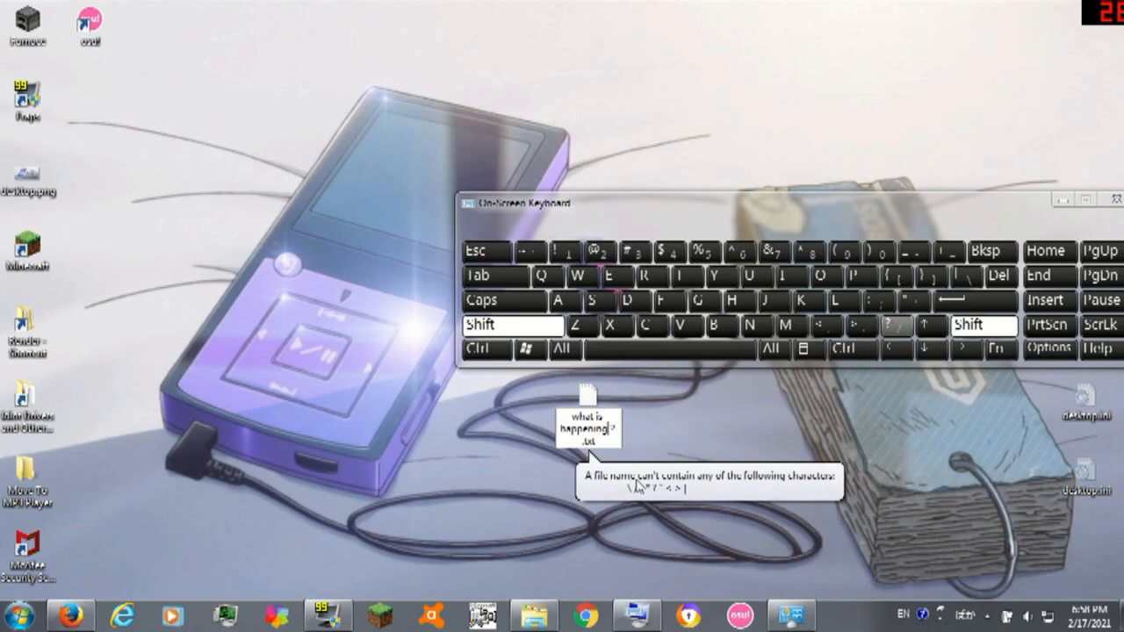